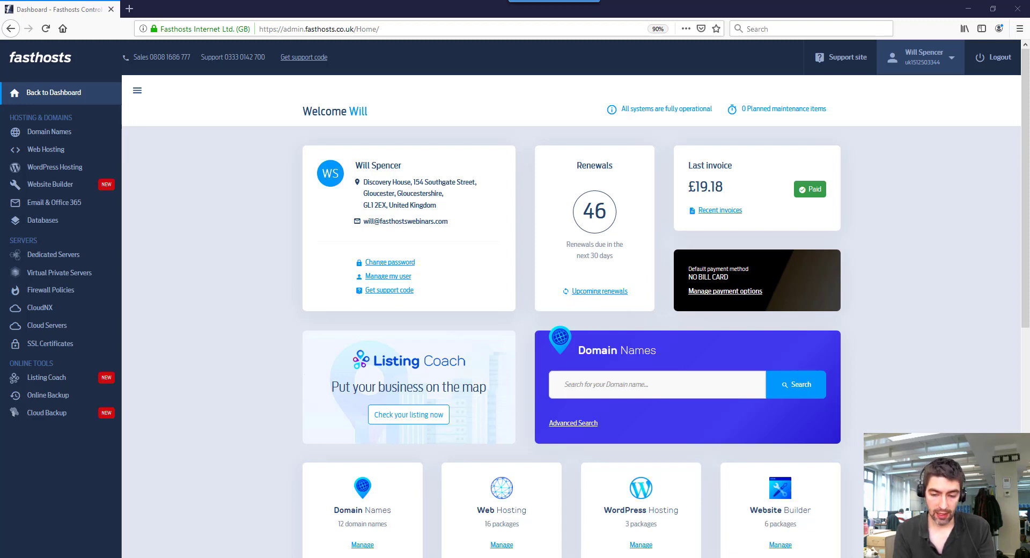
mouse_move(948, 254)
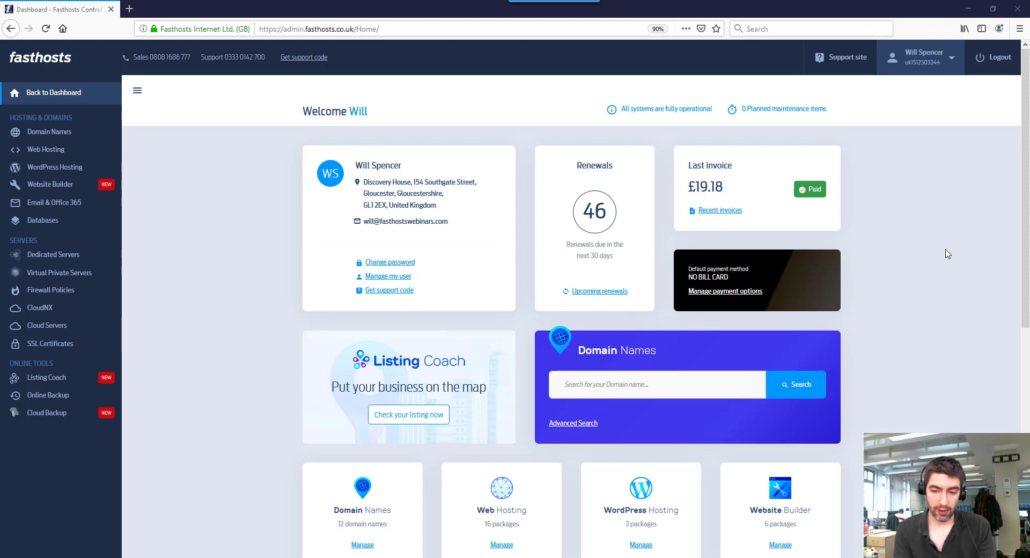
mouse_move(922, 181)
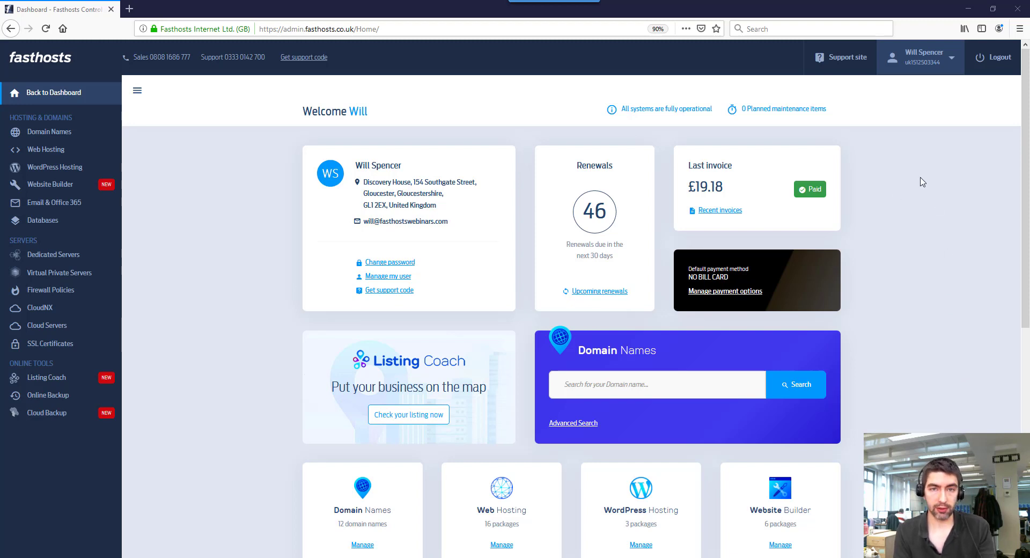
mouse_move(913, 102)
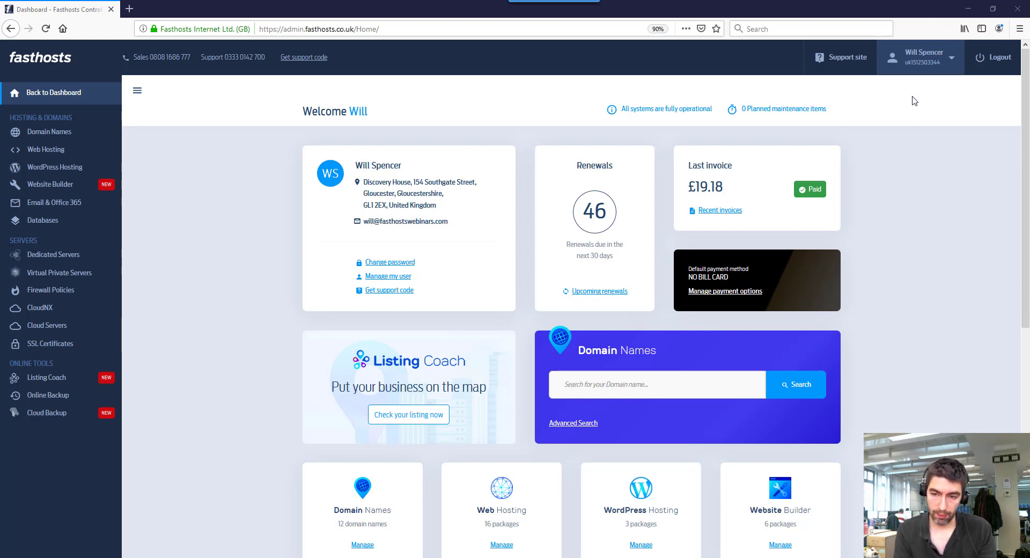
Step: Go to My User from the account menu and reach its Two-factor authentication page
click(920, 56)
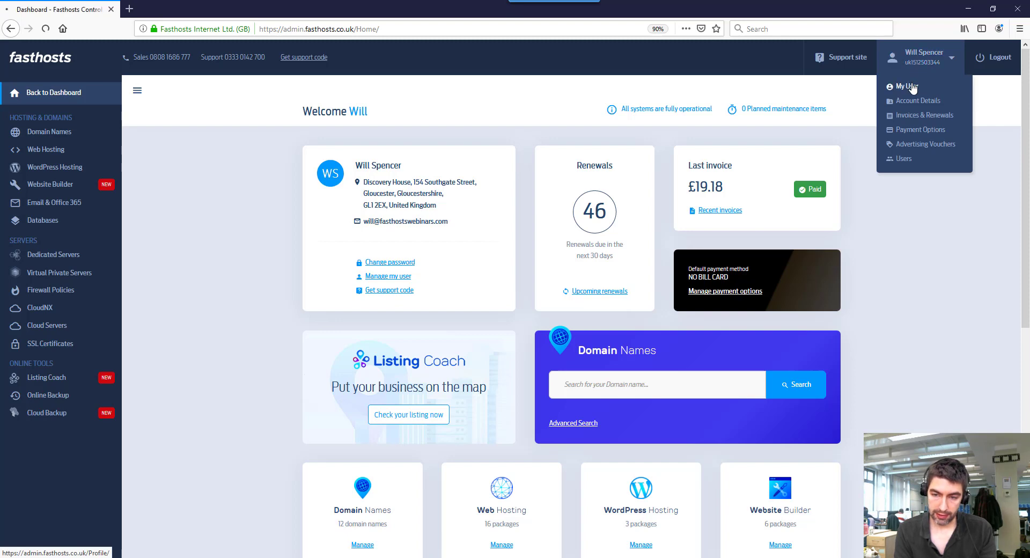
click(905, 86)
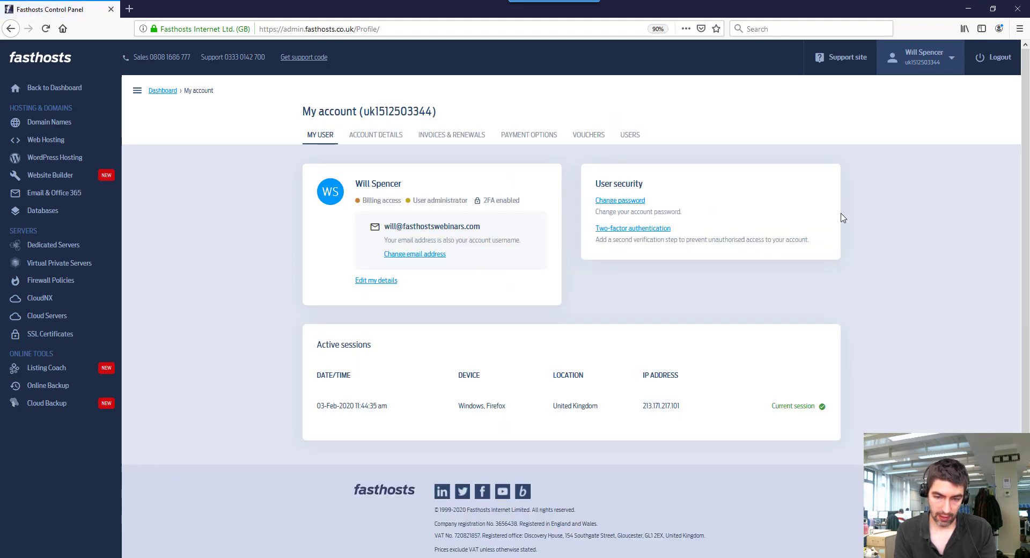
click(631, 228)
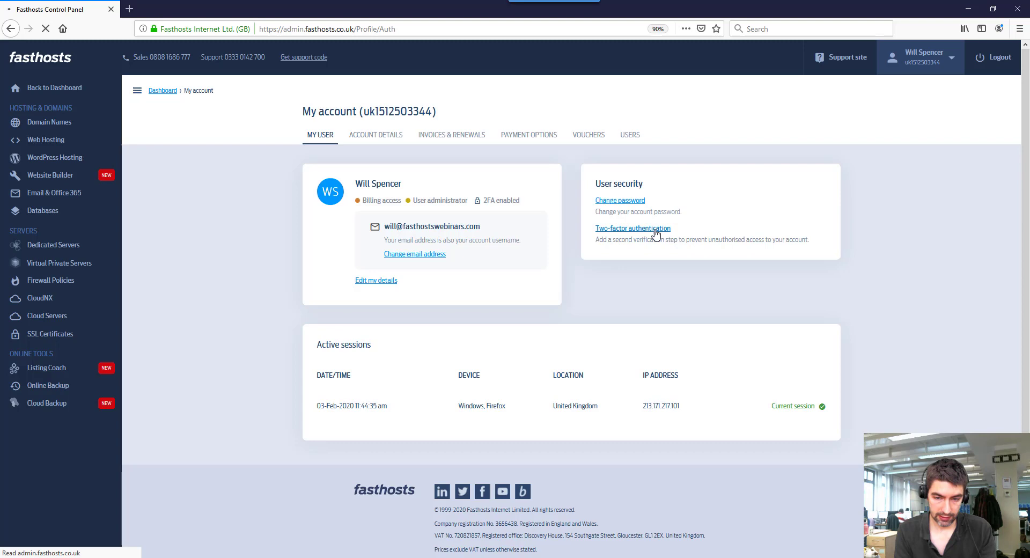
click(632, 228)
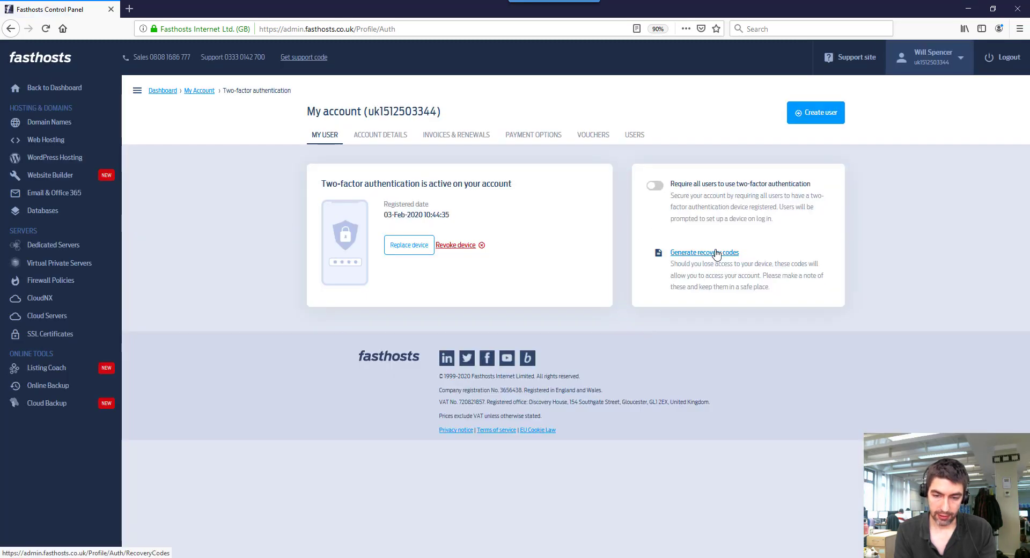
mouse_move(708, 256)
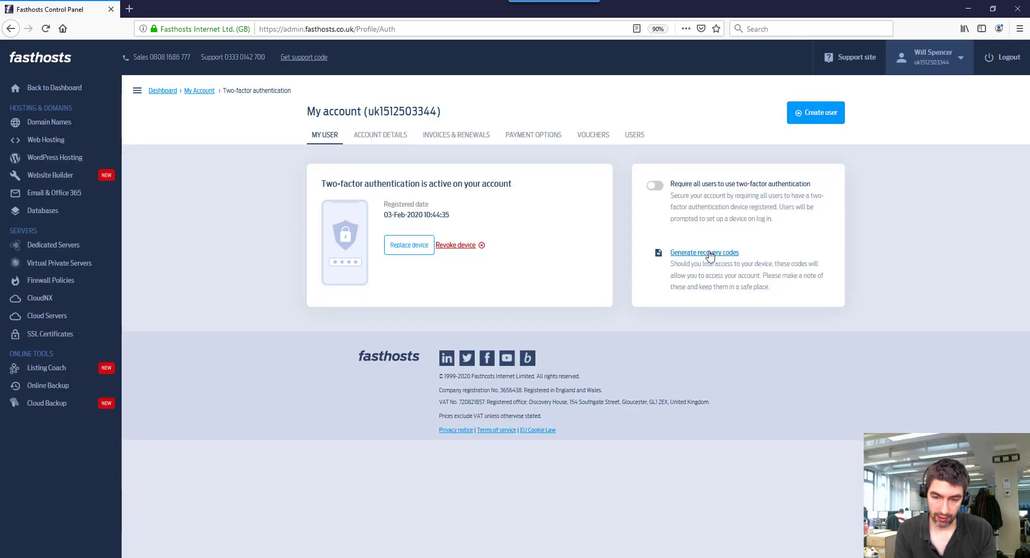
Step: Generate a new set of four recovery codes for the account
click(703, 252)
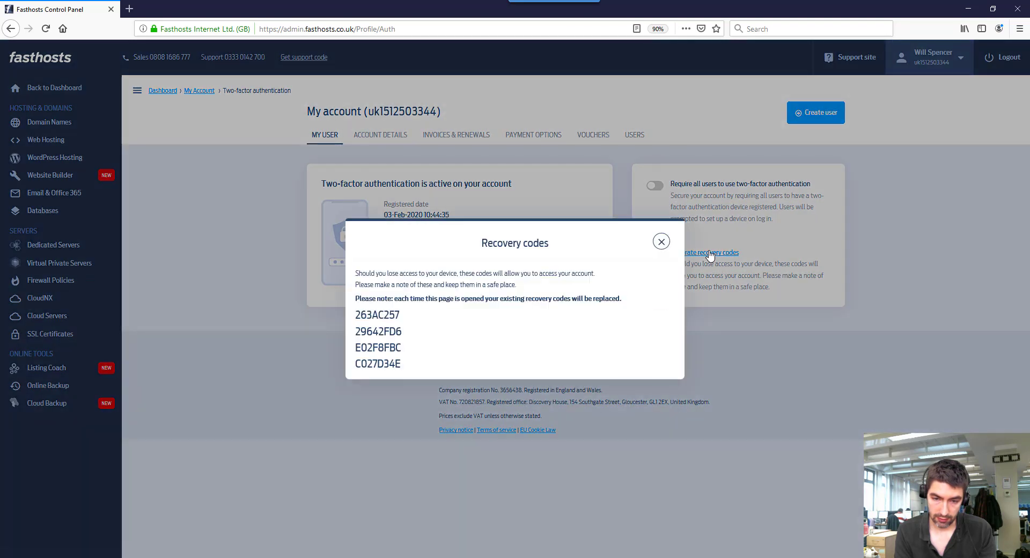
mouse_move(486, 342)
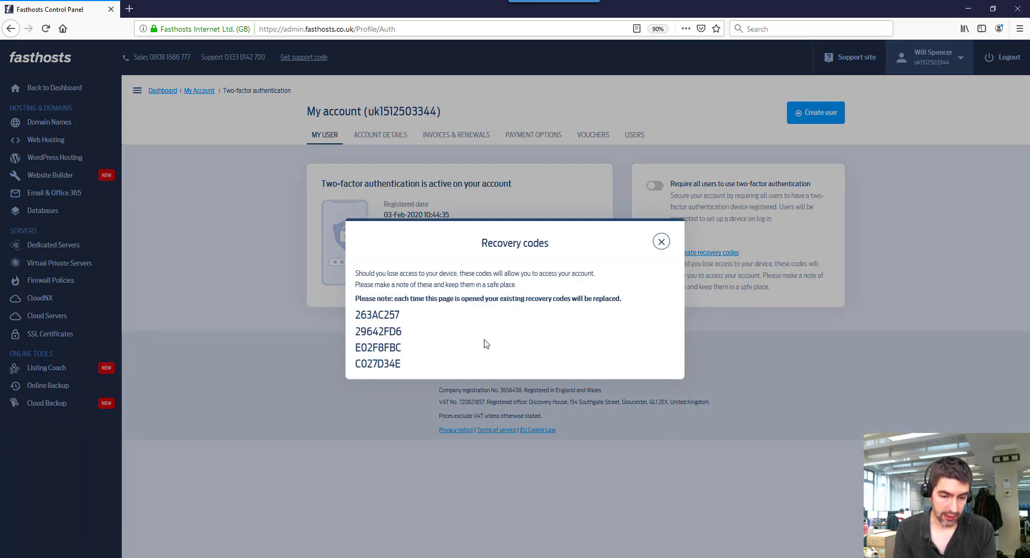
mouse_move(415, 360)
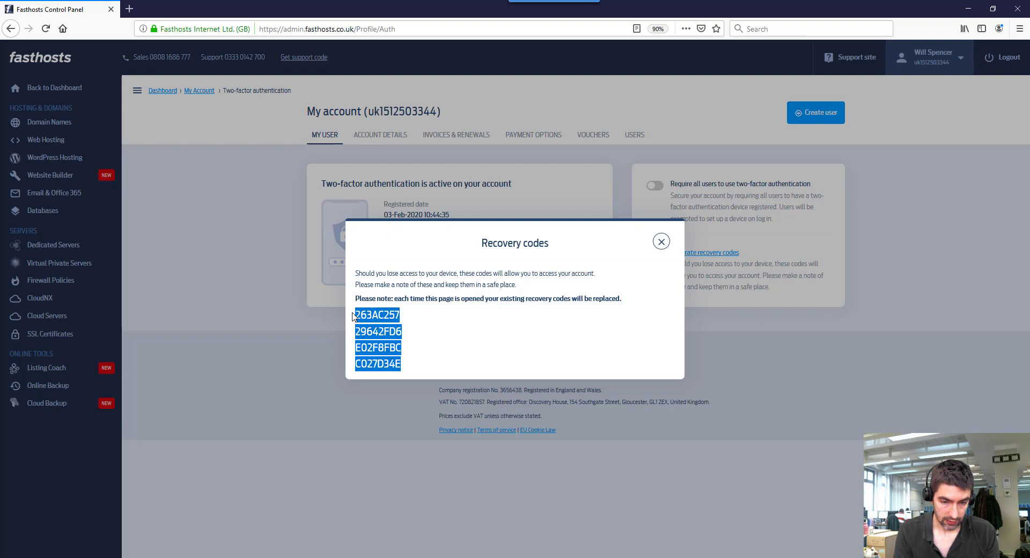
mouse_move(380, 322)
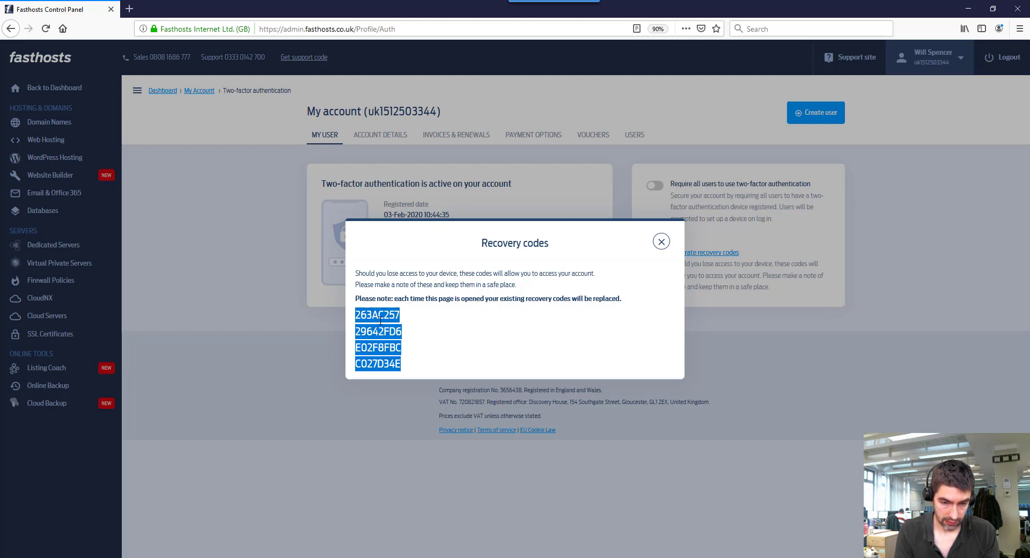
Step: Copy the four selected recovery codes and paste them into a blank Notepad note
right_click(381, 338)
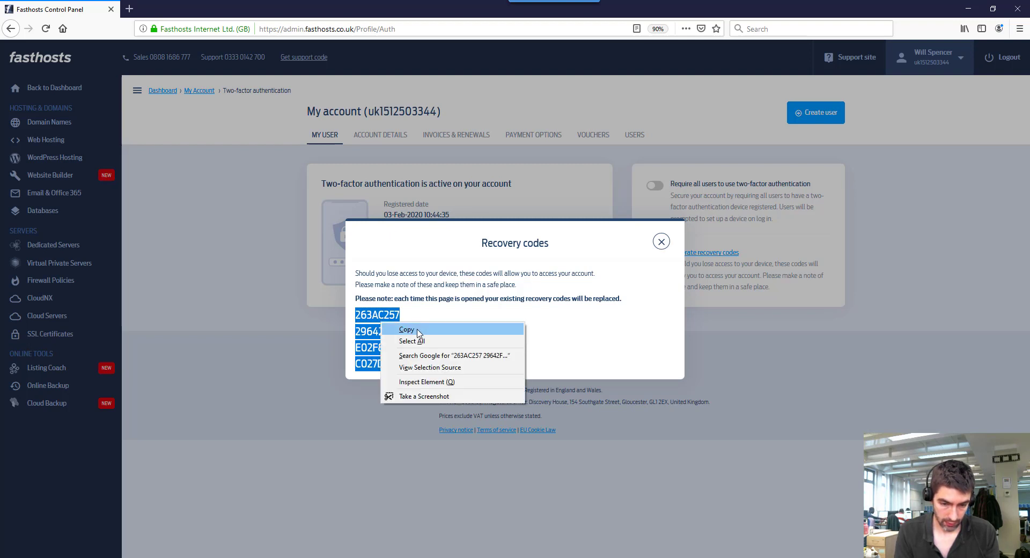
click(406, 330)
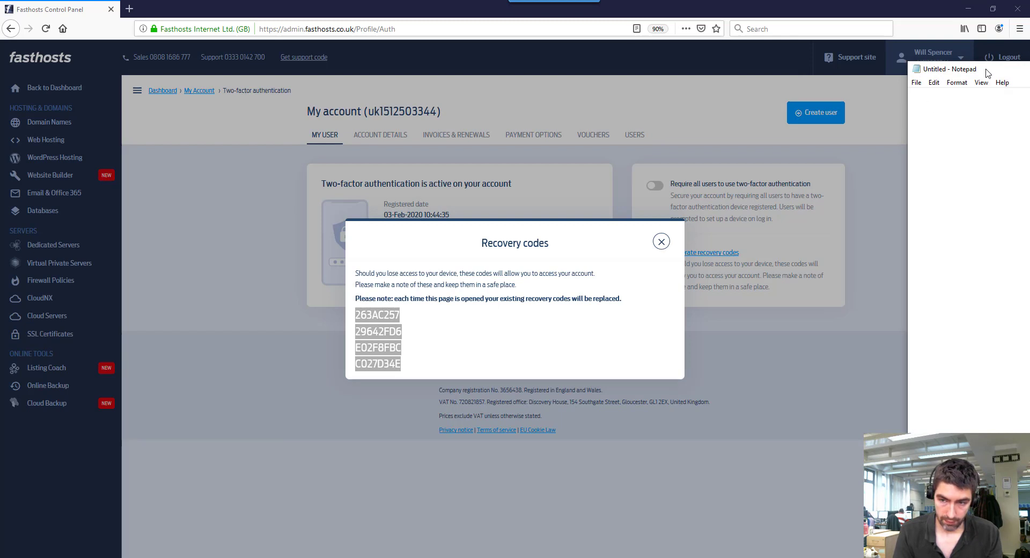
click(948, 68)
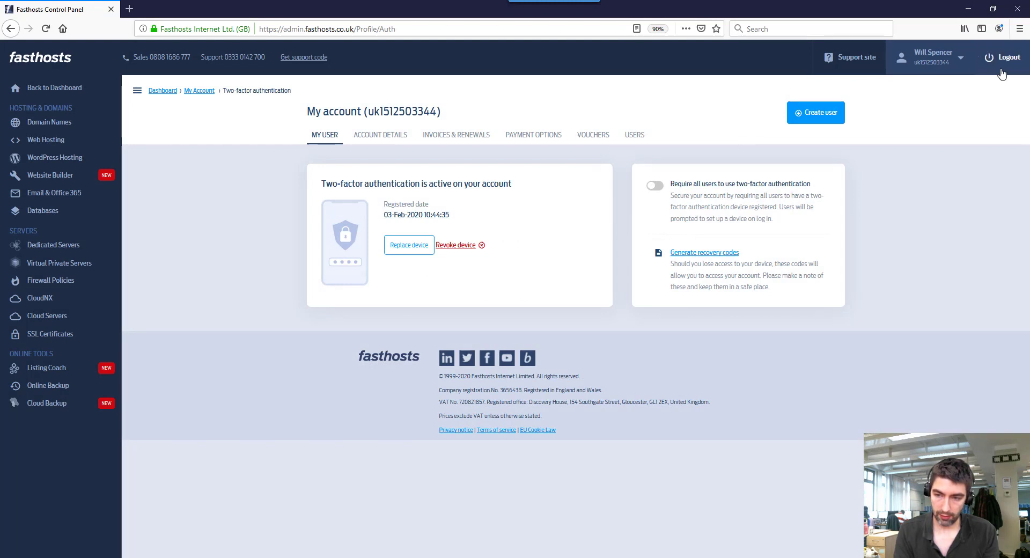
mouse_move(1008, 60)
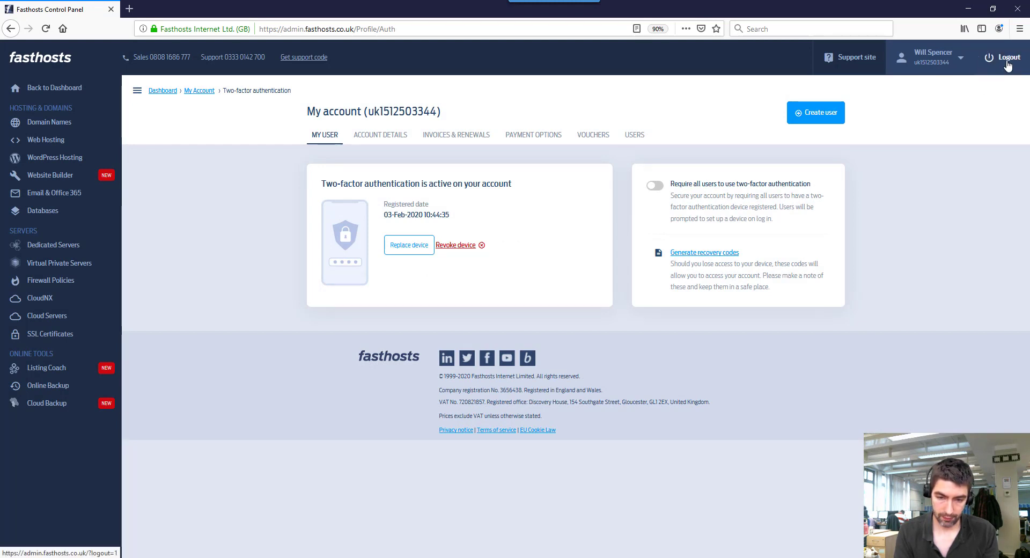
Step: Log out, then log back in with the saved username and password to the 2FA prompt
click(1007, 57)
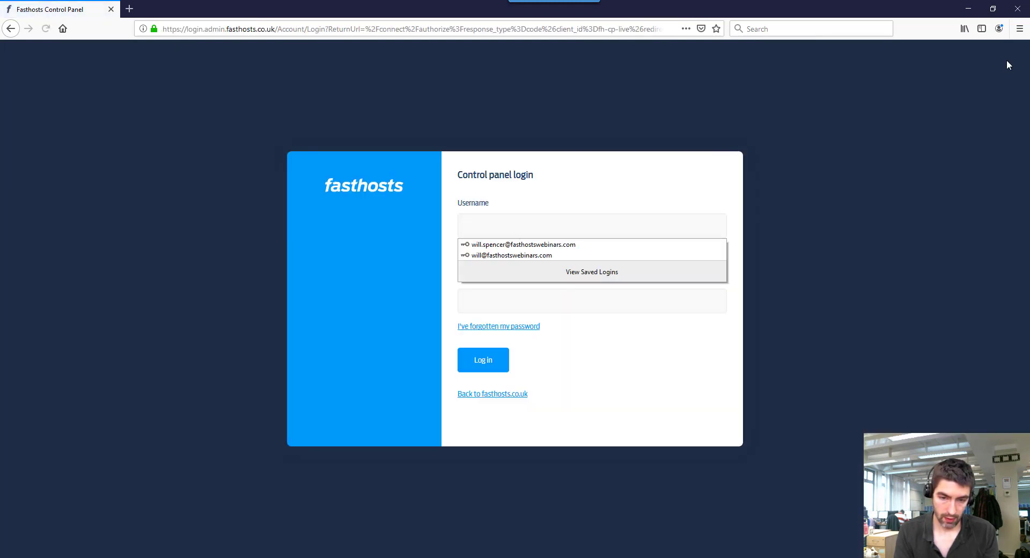
click(513, 255)
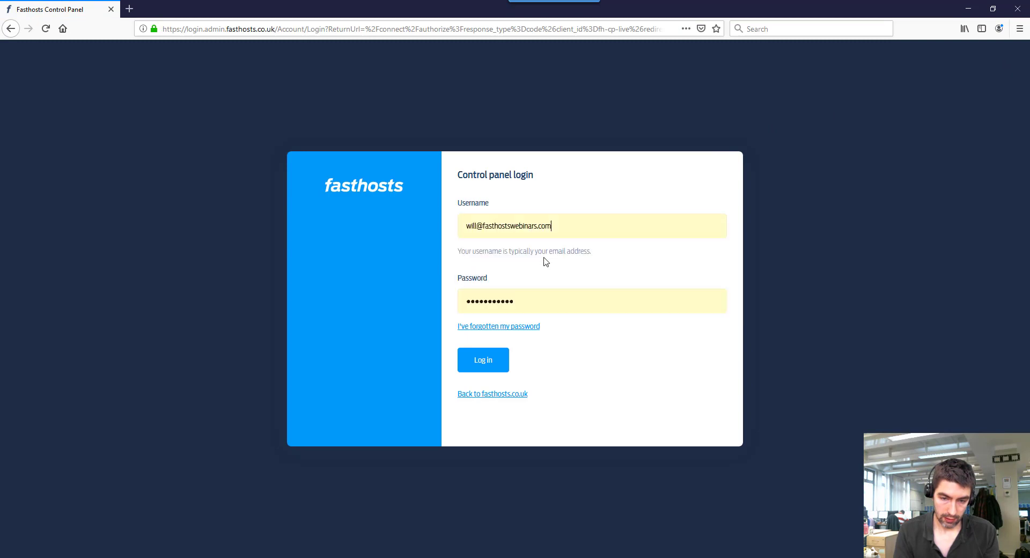
click(482, 359)
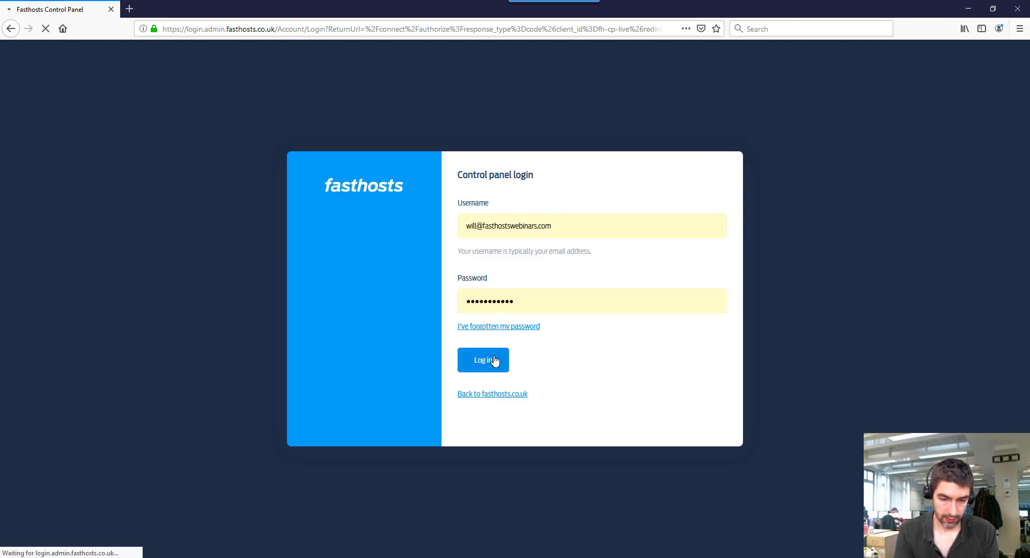
click(483, 359)
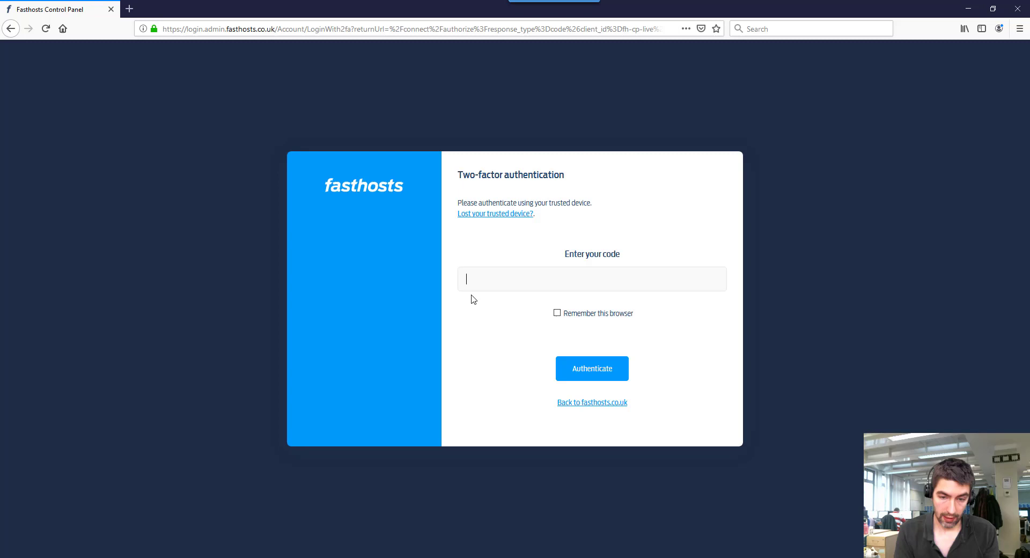
mouse_move(483, 221)
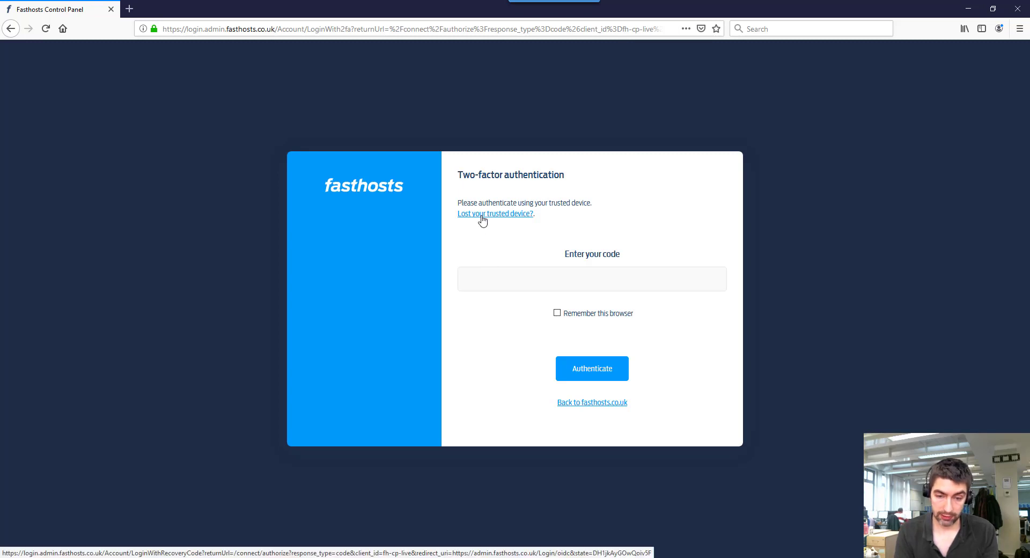
click(494, 213)
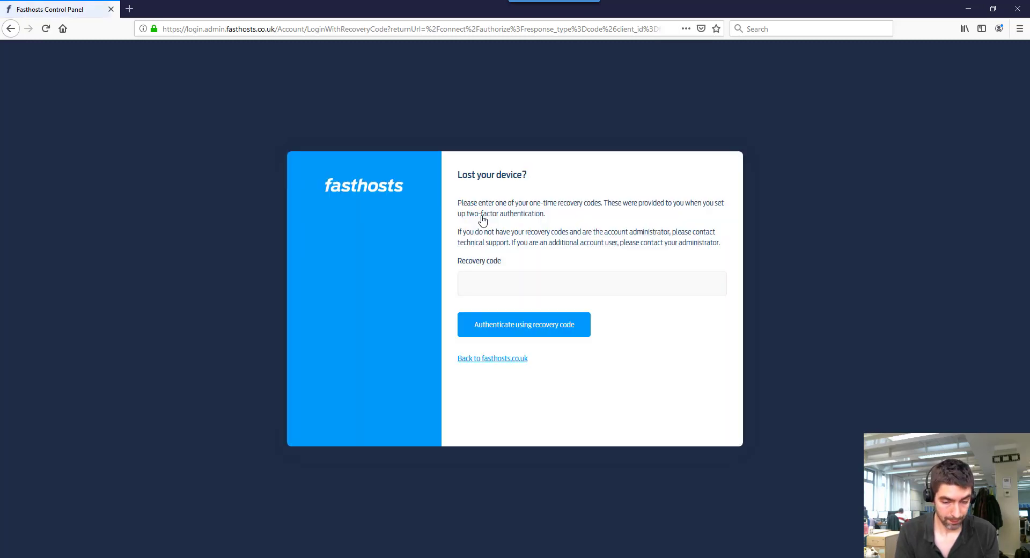
click(591, 283)
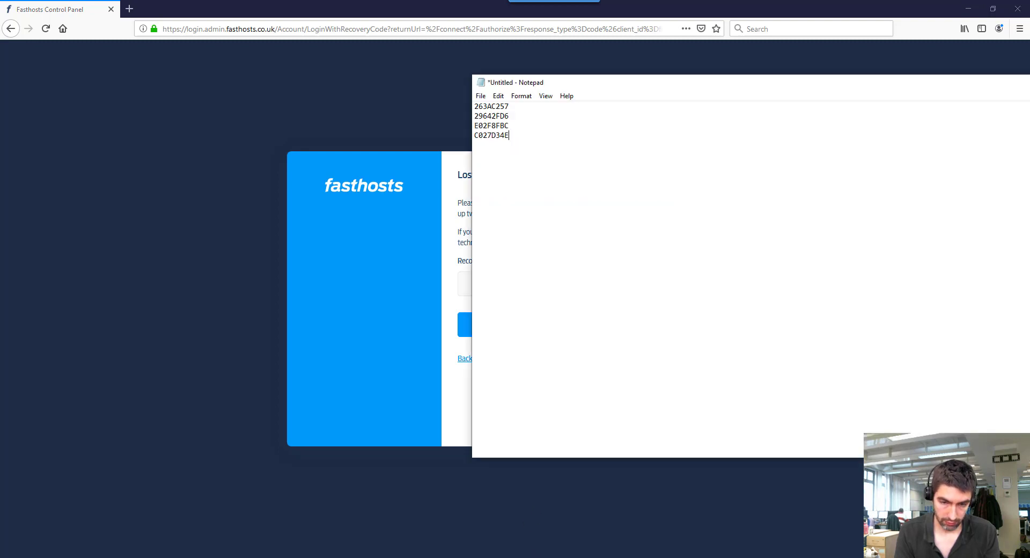
click(511, 106)
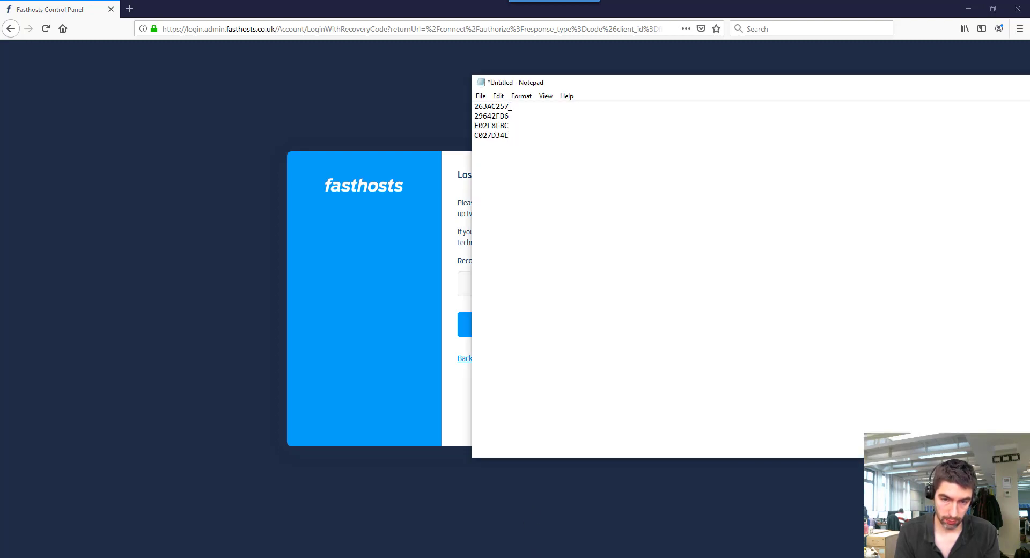
double_click(491, 105)
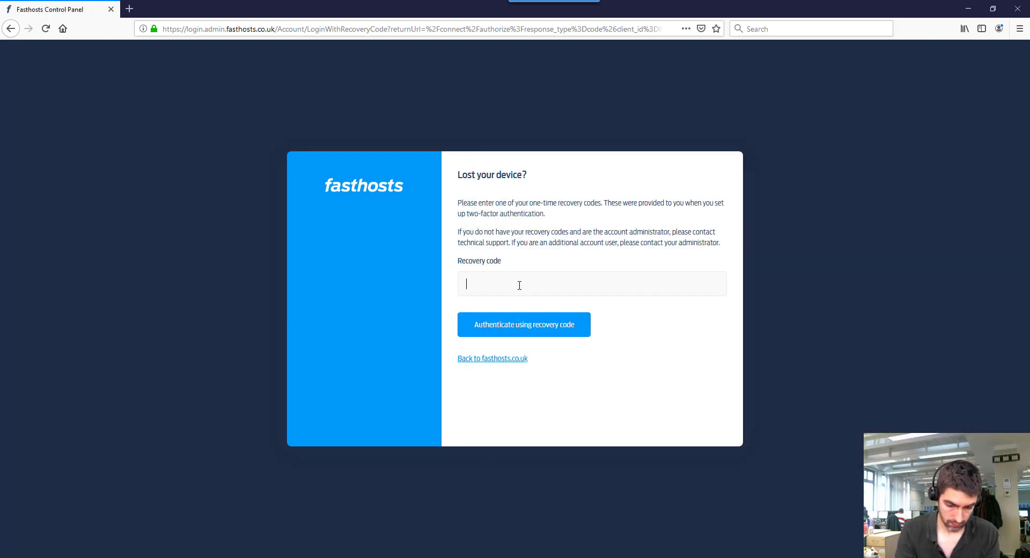
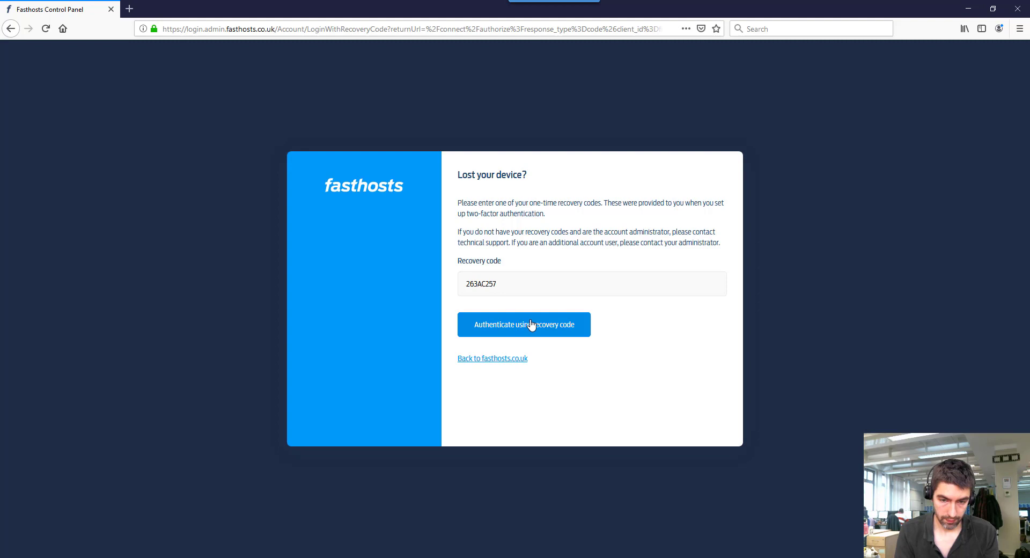
click(523, 324)
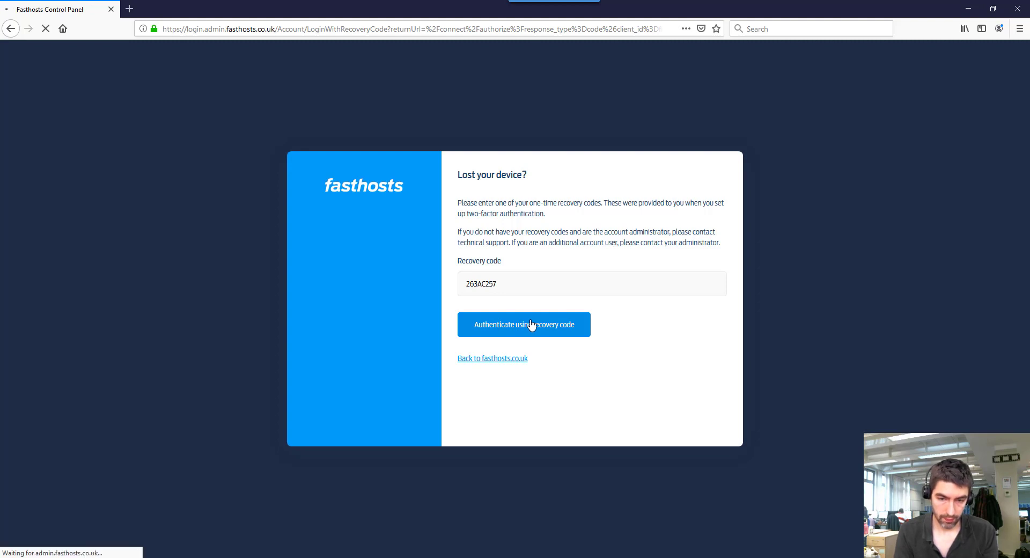
Step: Land on the Control Panel dashboard with the welcome message after the code is accepted
click(523, 324)
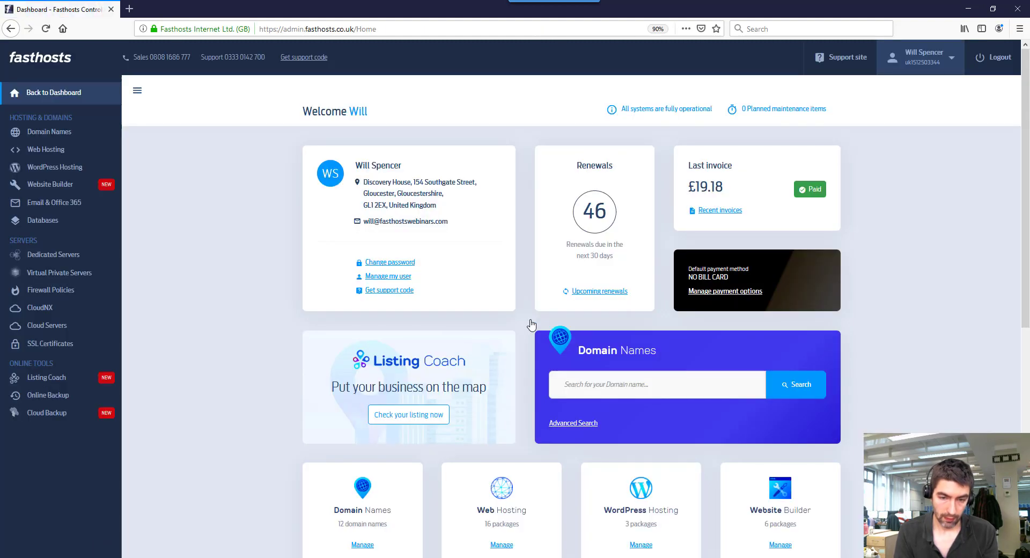
mouse_move(187, 221)
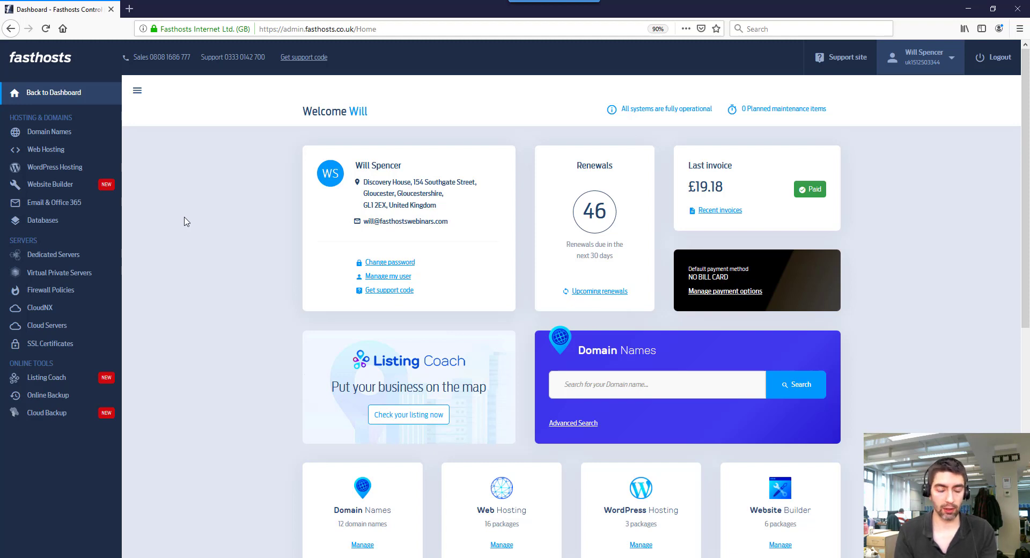
mouse_move(602, 104)
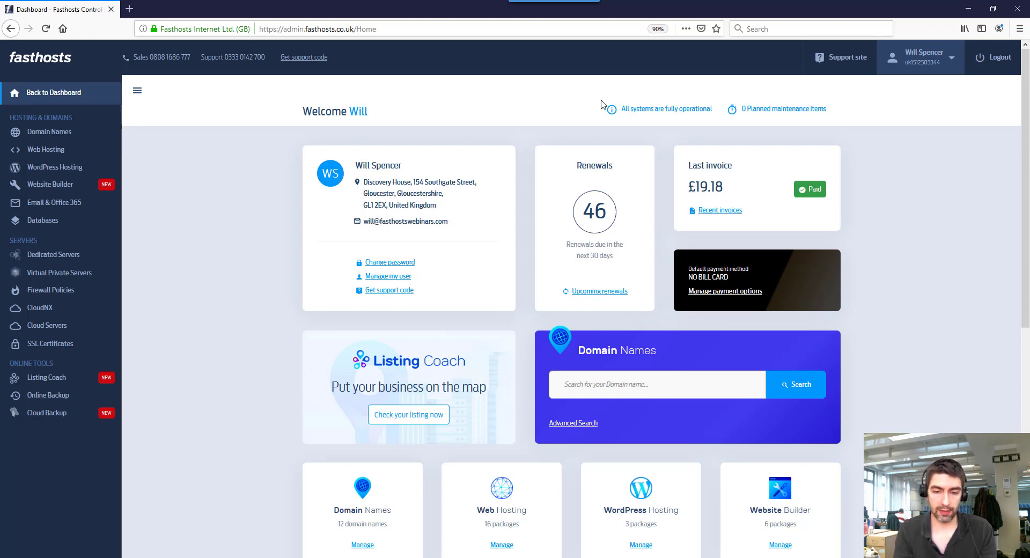
mouse_move(939, 114)
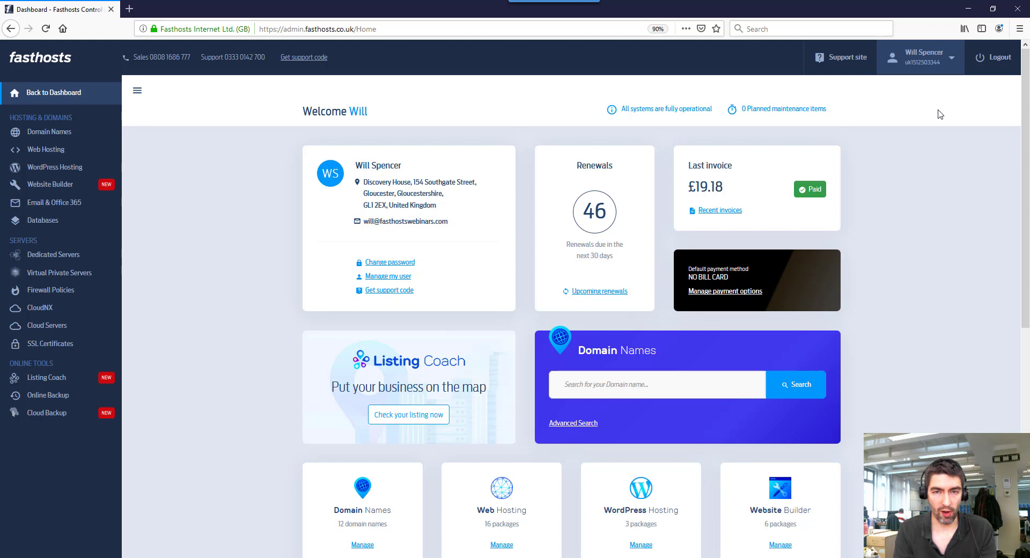